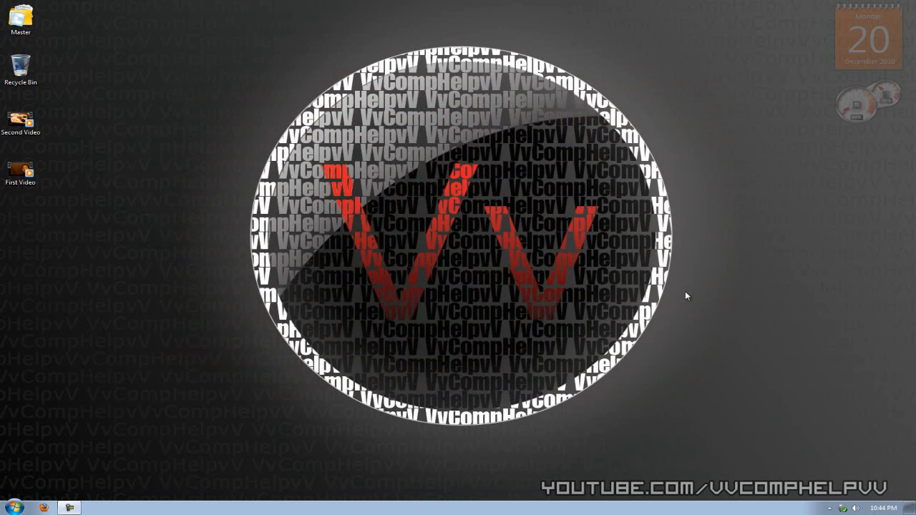
pyautogui.moveTo(126, 183)
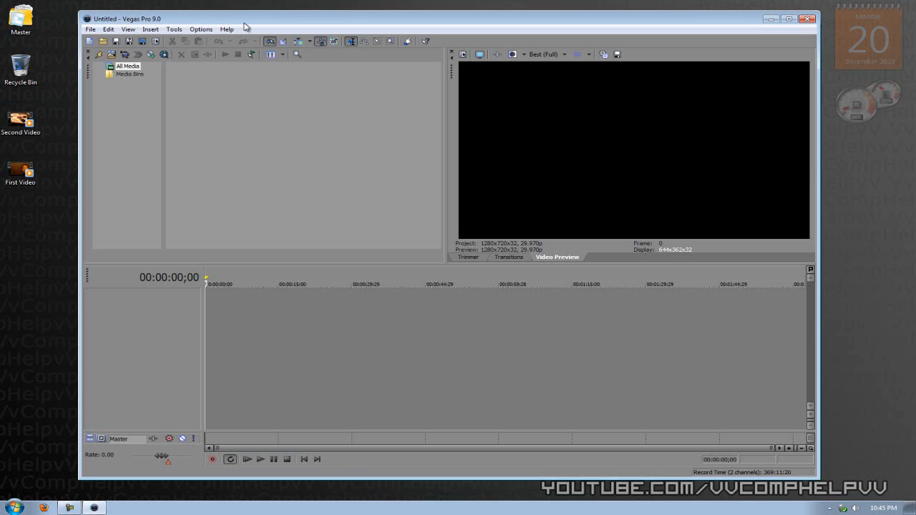
# Import First Video.MP4 and Second Video.MP4 into the project media.
pyautogui.click(154, 37)
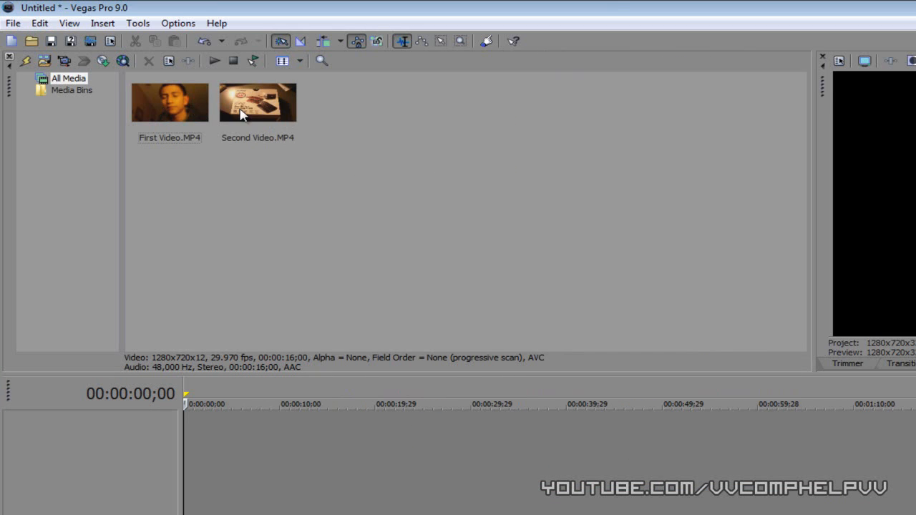
pyautogui.moveTo(299, 114)
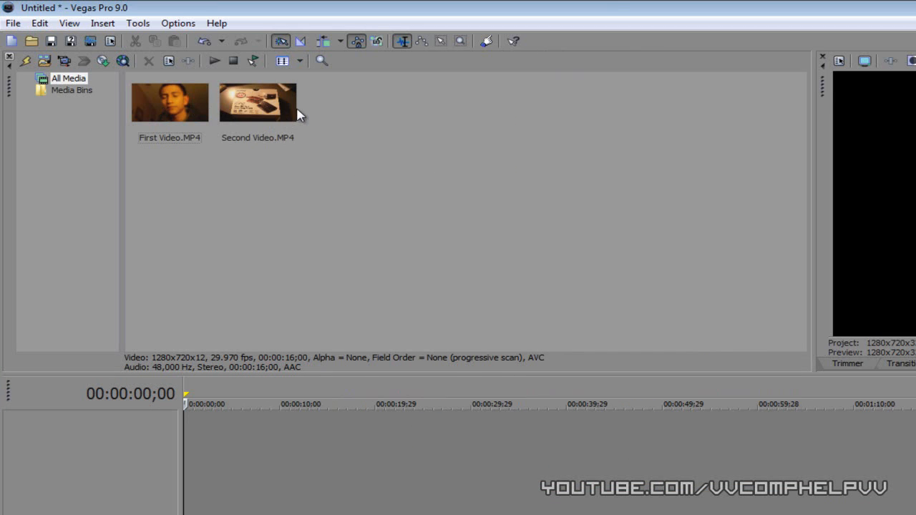
pyautogui.moveTo(192, 120)
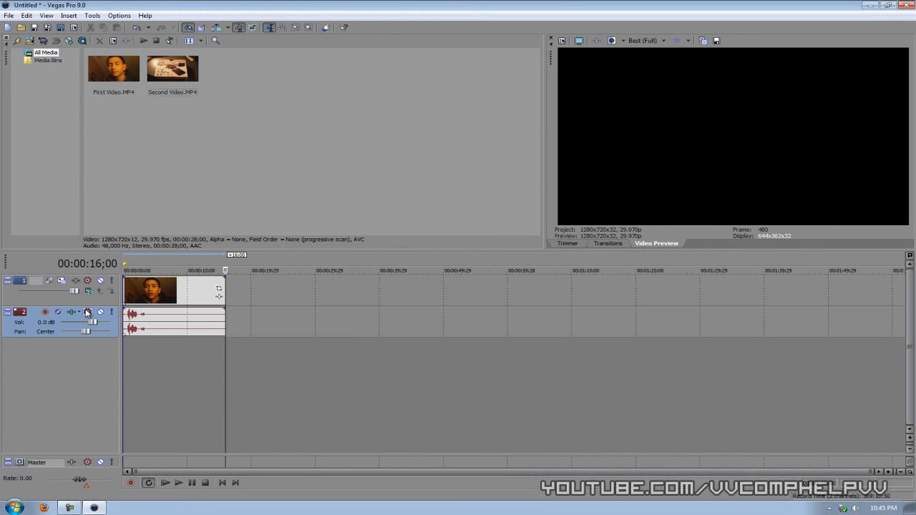
pyautogui.moveTo(457, 301)
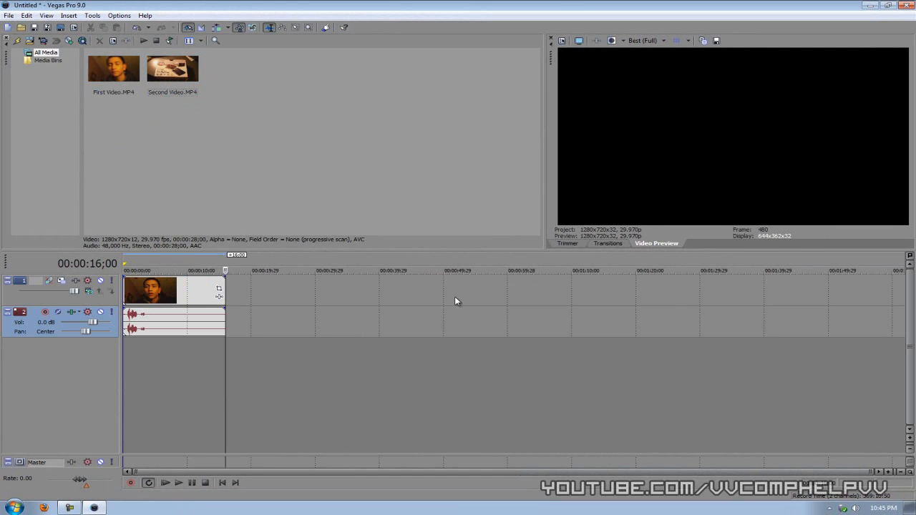
pyautogui.moveTo(157, 292)
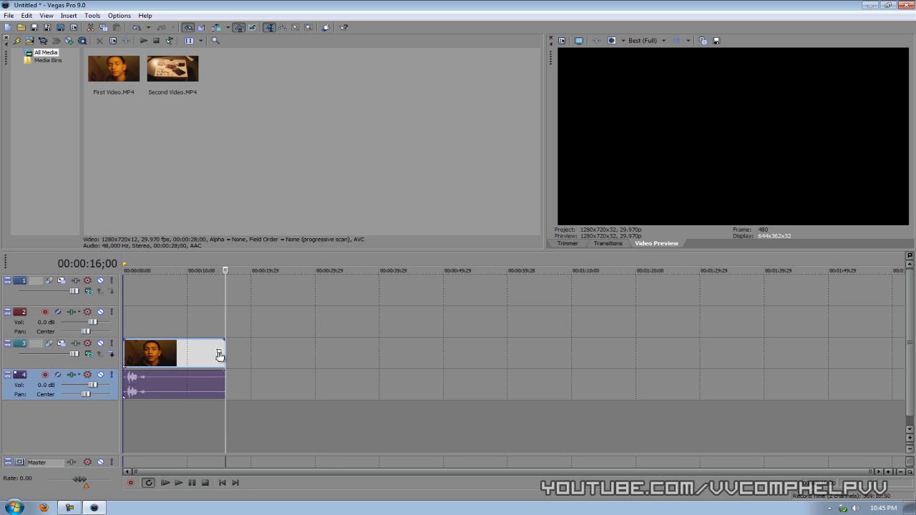
pyautogui.moveTo(183, 71)
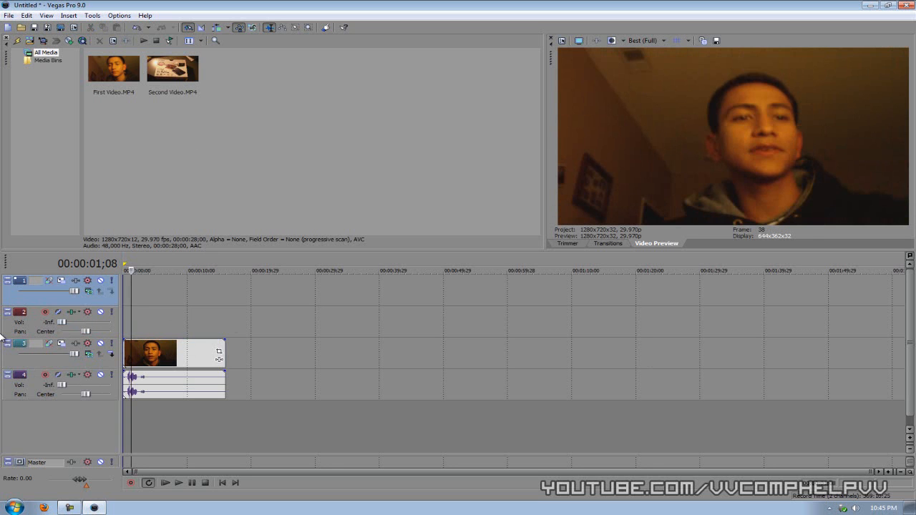
# Place Second Video.MP4 on the top track starting around 00:00:04;28, overlapping First Video.
pyautogui.click(163, 483)
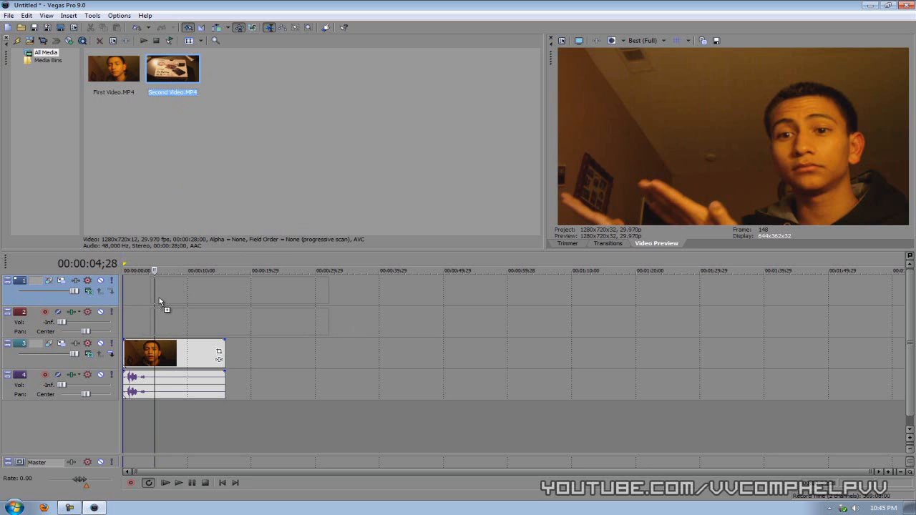
pyautogui.moveTo(172, 69); pyautogui.dragTo(244, 294)
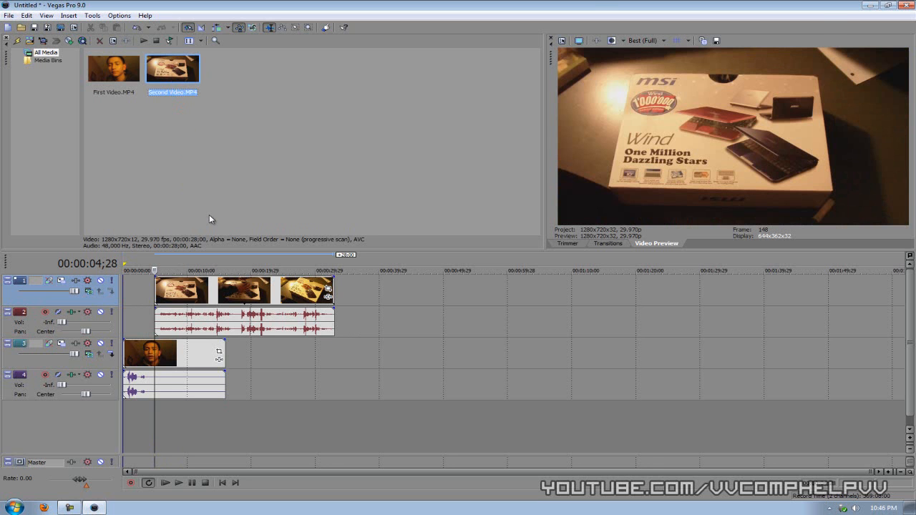
pyautogui.moveTo(162, 352)
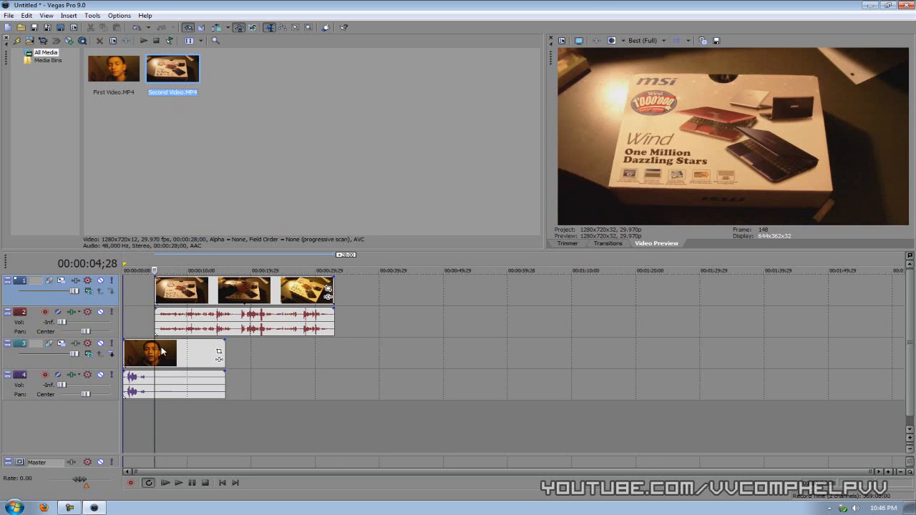
pyautogui.moveTo(149, 304)
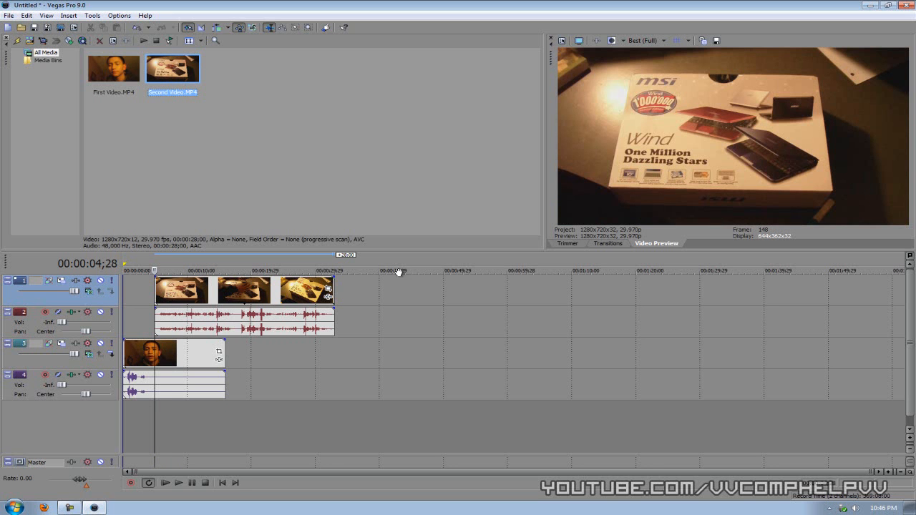
pyautogui.moveTo(667, 132)
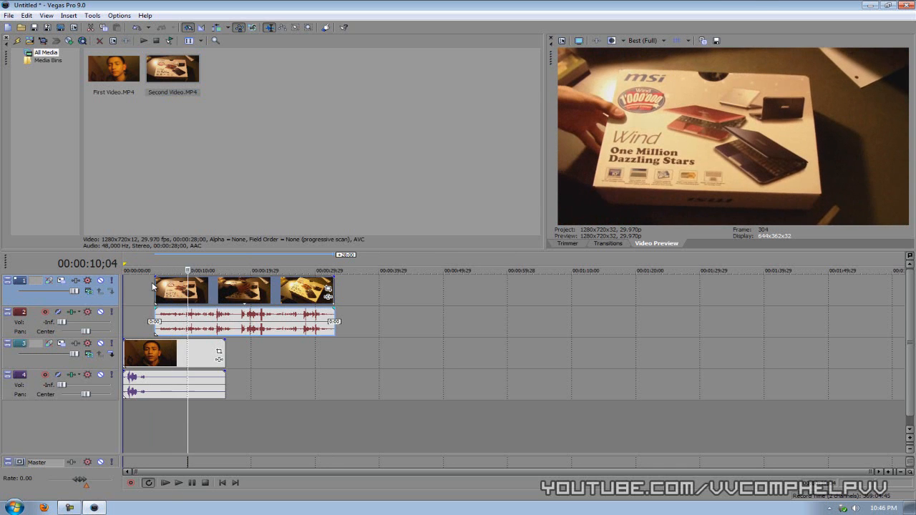
pyautogui.click(154, 270)
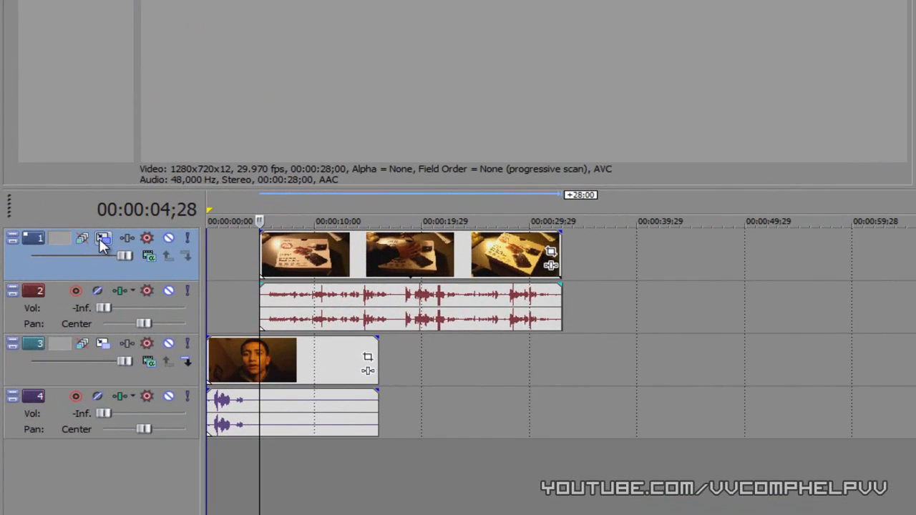
# Enter Track Motion for track 1 with Lock Aspect Ratio enabled.
pyautogui.click(103, 237)
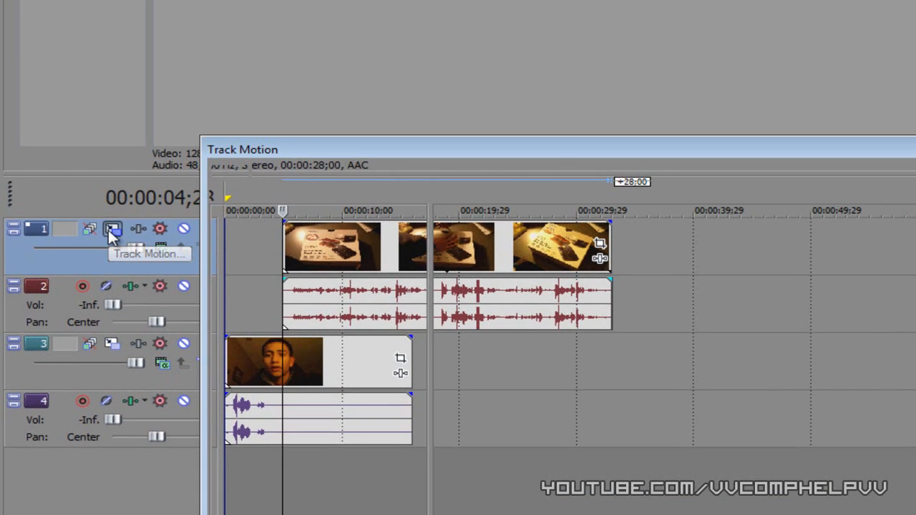
pyautogui.click(112, 230)
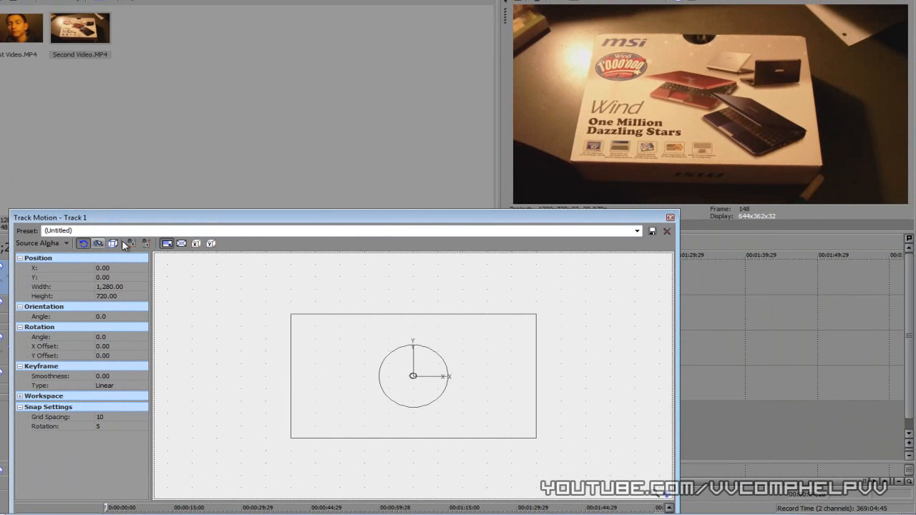
pyautogui.moveTo(147, 243)
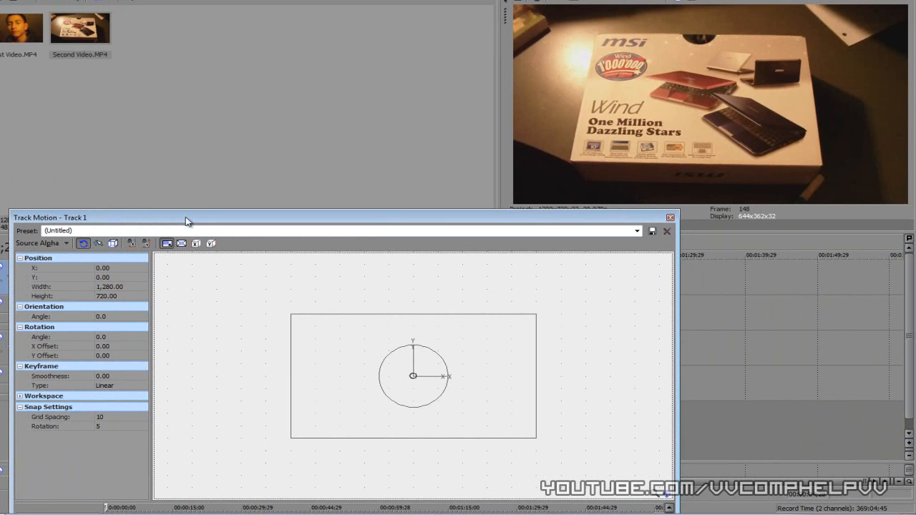
pyautogui.moveTo(166, 244)
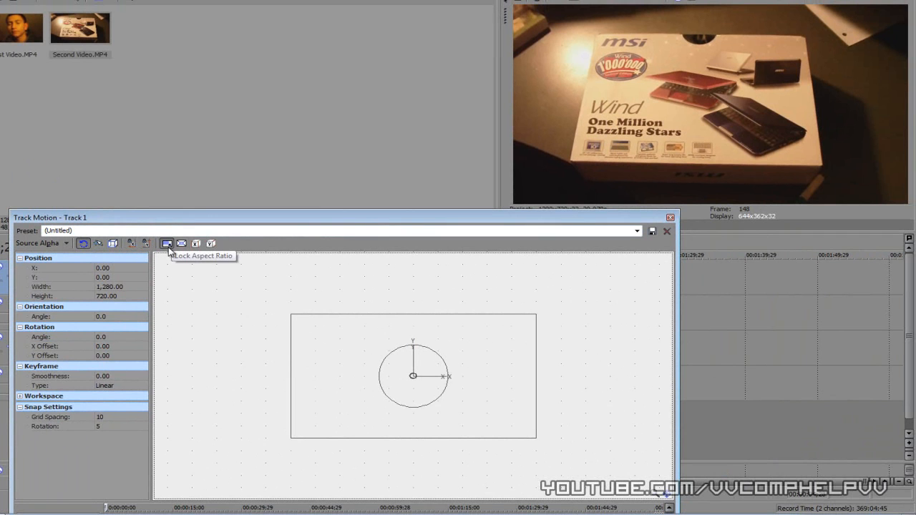
pyautogui.click(414, 375)
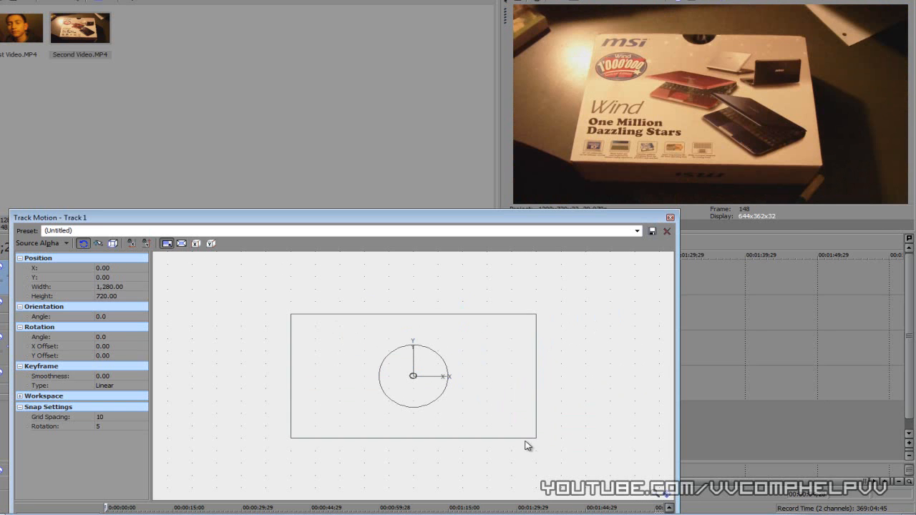
# Shrink the overlay frame to about 615×346 and nudge it toward the upper left.
pyautogui.moveTo(527, 445); pyautogui.dragTo(438, 392)
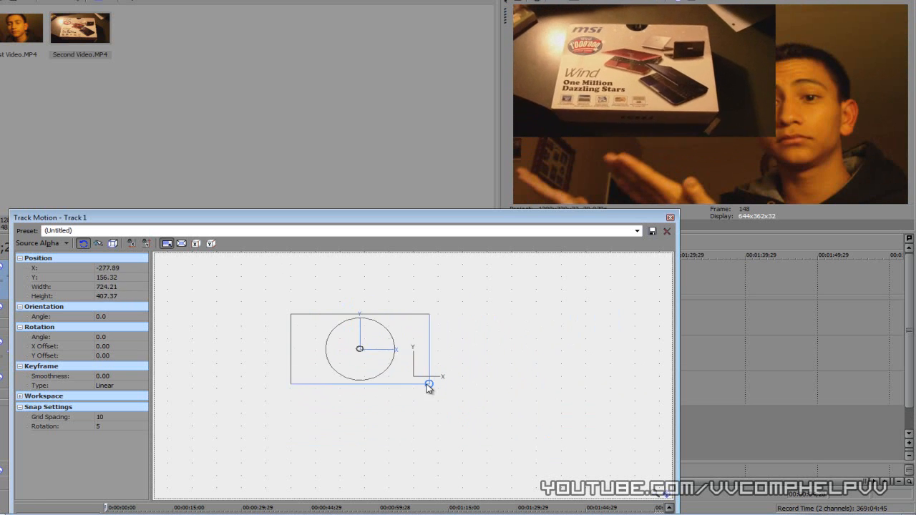
pyautogui.moveTo(428, 385); pyautogui.dragTo(399, 369)
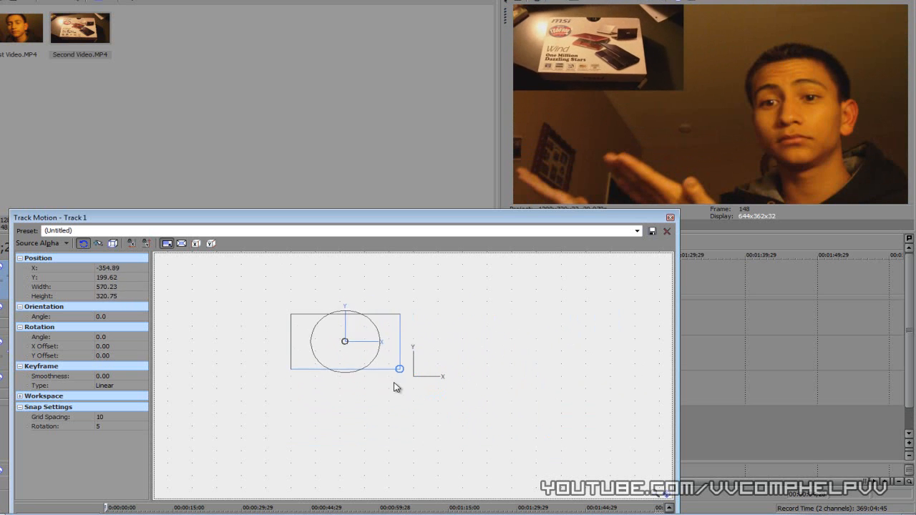
pyautogui.moveTo(399, 370); pyautogui.dragTo(408, 372)
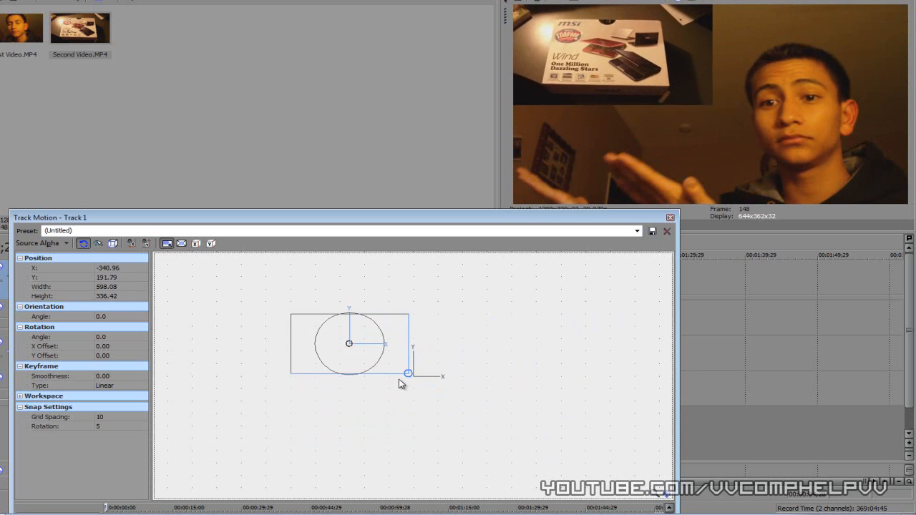
pyautogui.moveTo(408, 373); pyautogui.dragTo(401, 369)
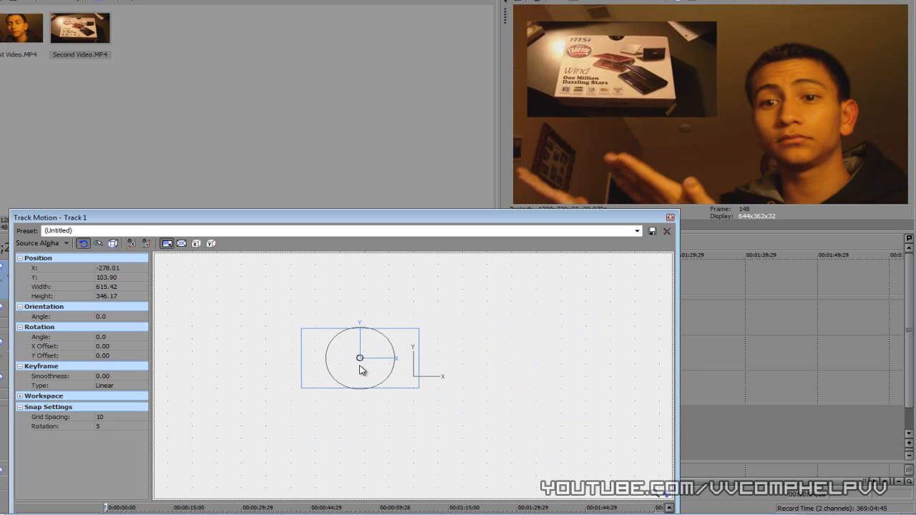
pyautogui.moveTo(361, 358); pyautogui.dragTo(356, 367)
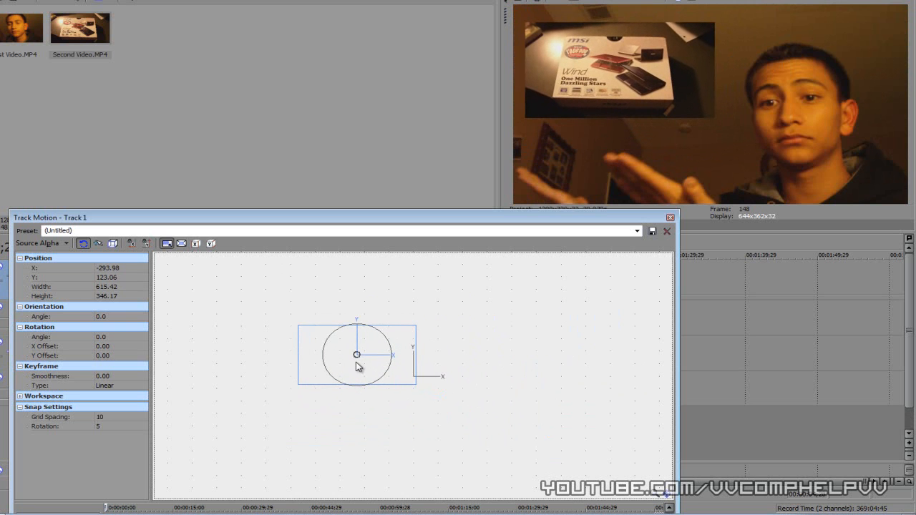
pyautogui.moveTo(345, 371)
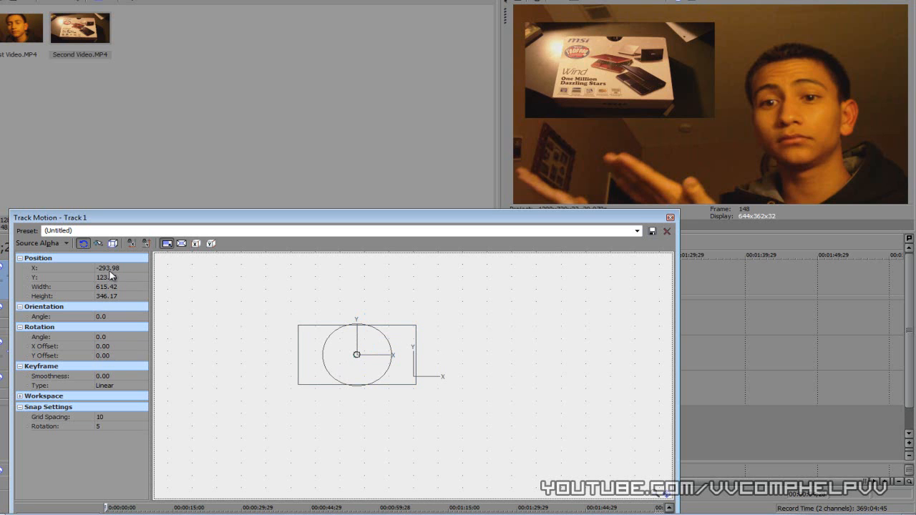
# Leave Track Motion and play back the picture-in-picture result, pausing partway.
pyautogui.click(667, 231)
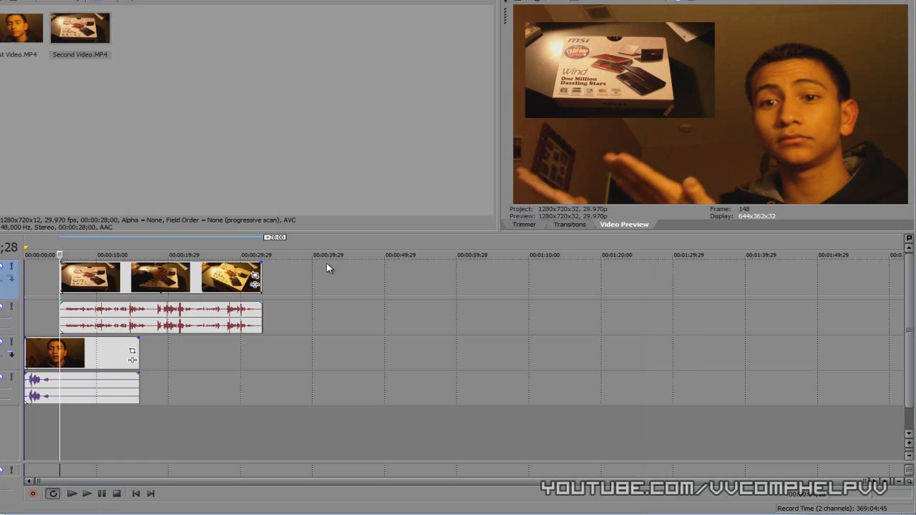
pyautogui.click(85, 494)
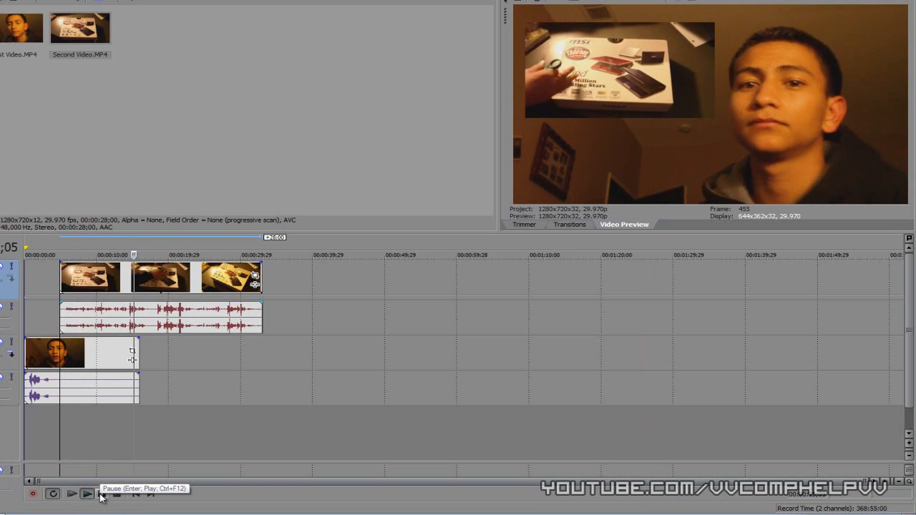
pyautogui.click(85, 494)
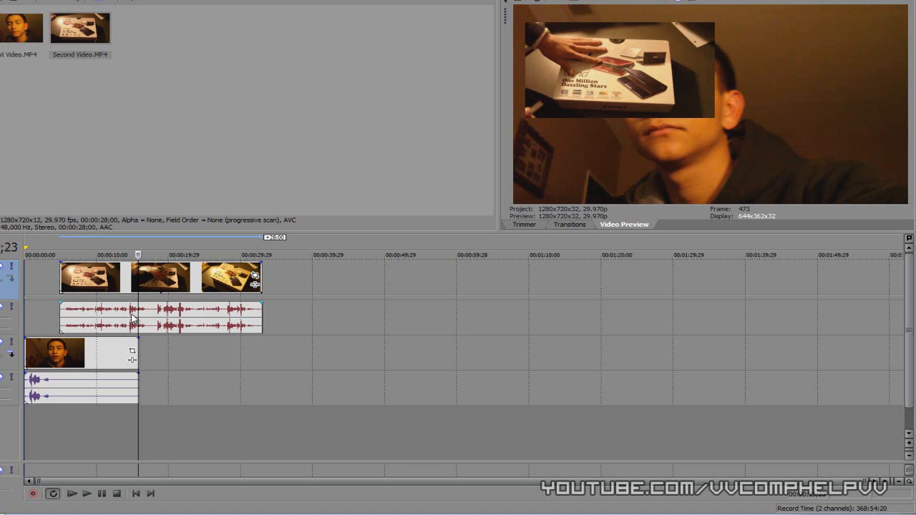
pyautogui.moveTo(651, 147)
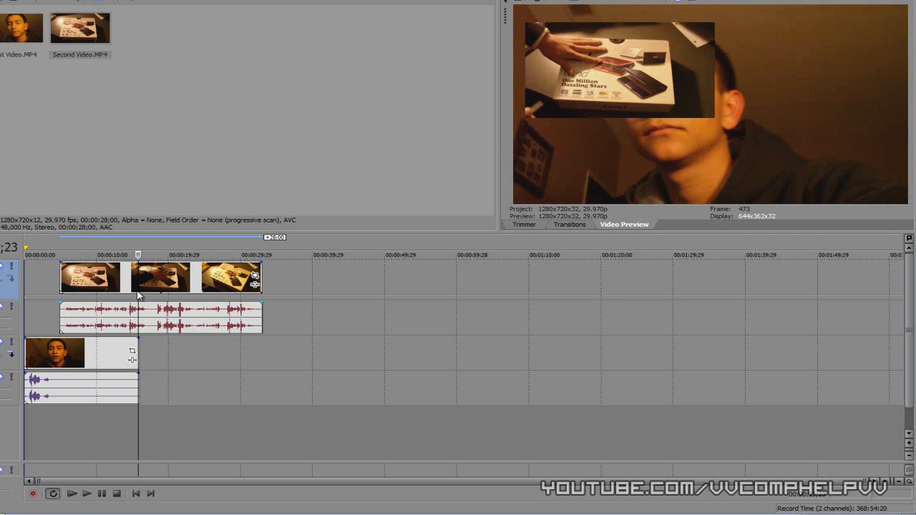
pyautogui.click(86, 494)
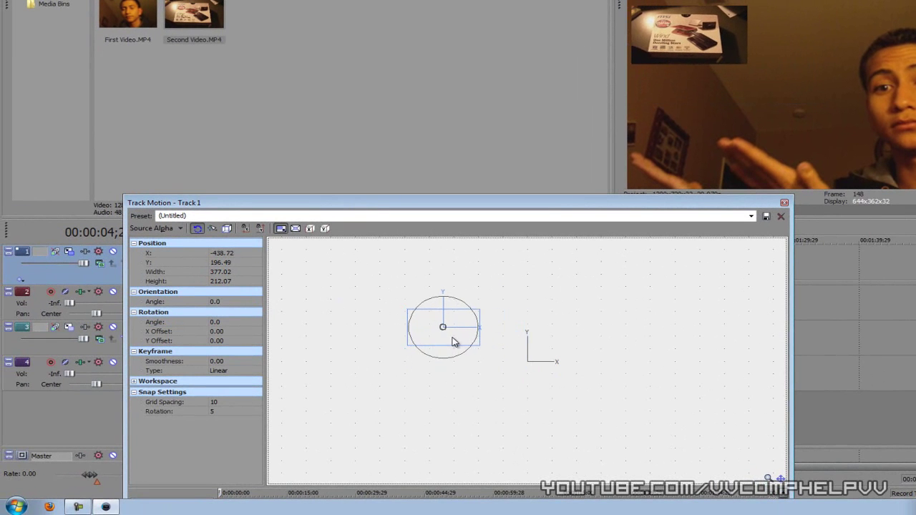
# Insert a new video track and size its product clip as a second inset below the first.
pyautogui.click(782, 216)
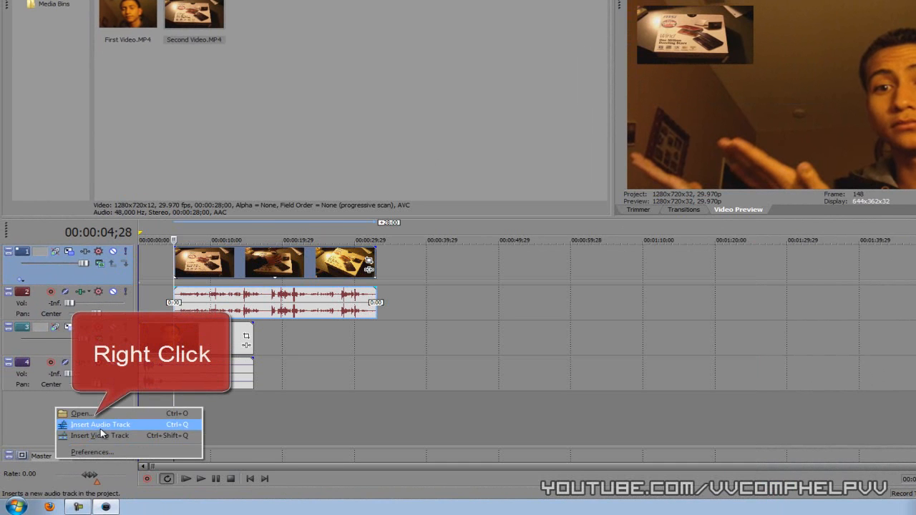
pyautogui.click(100, 424)
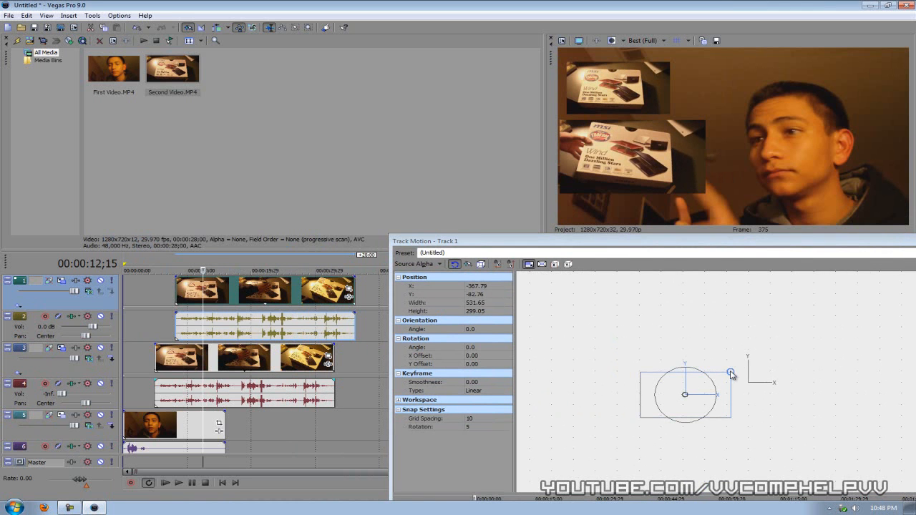
pyautogui.moveTo(730, 372); pyautogui.dragTo(680, 392)
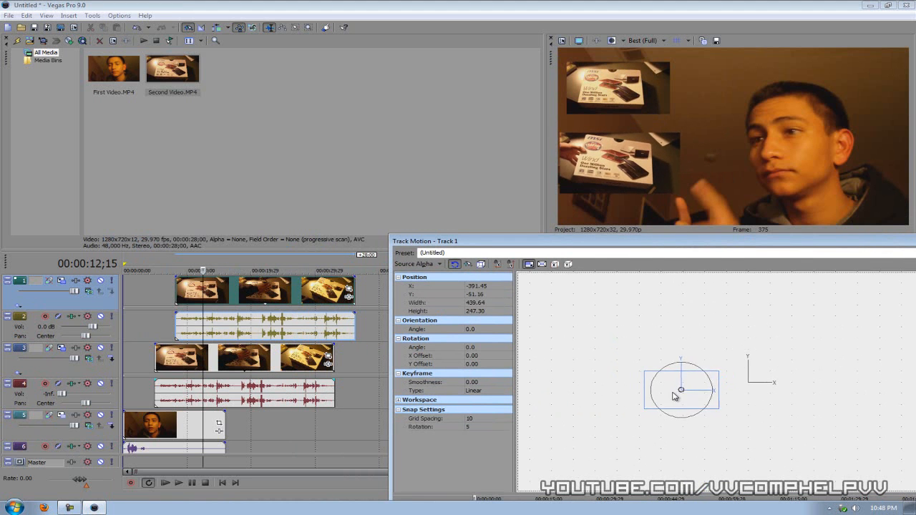
pyautogui.moveTo(681, 390); pyautogui.dragTo(707, 389)
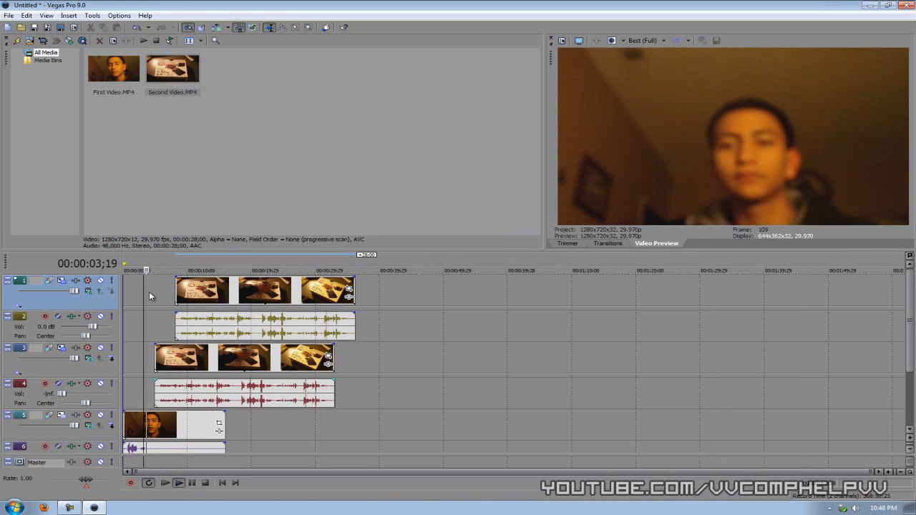
pyautogui.click(177, 482)
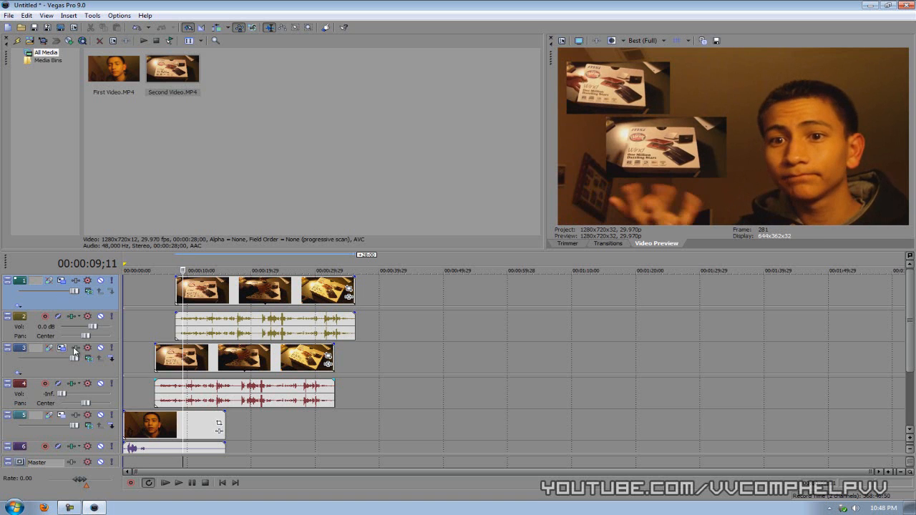
pyautogui.click(178, 482)
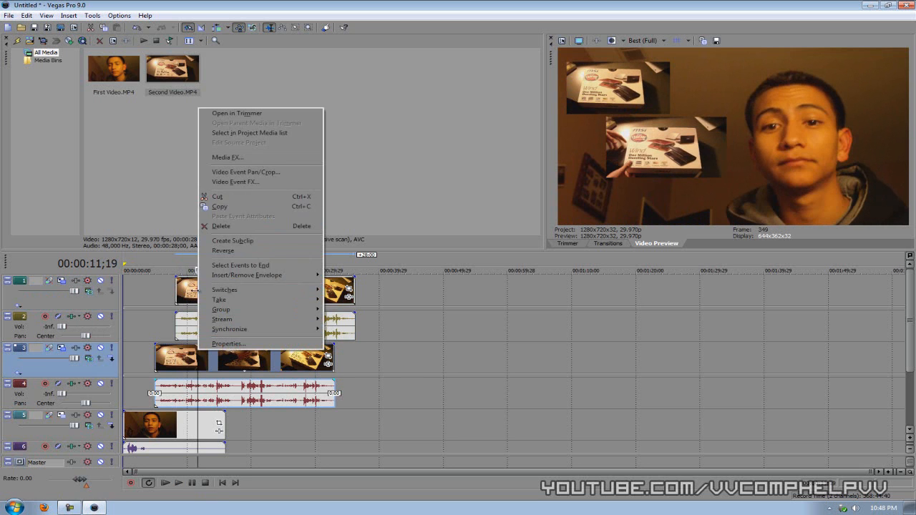
# Delete the duplicate product clips, leave track 3 motion settings, and show the Transitions list.
pyautogui.click(220, 226)
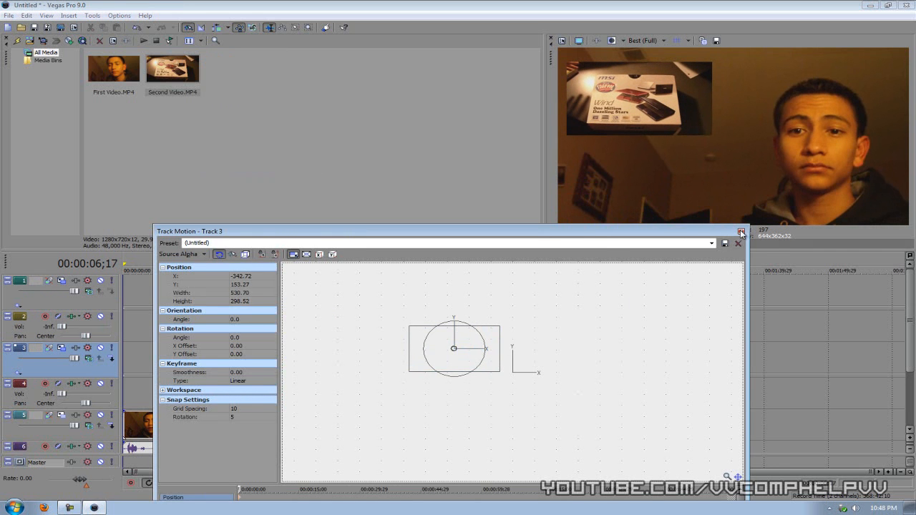
pyautogui.click(738, 230)
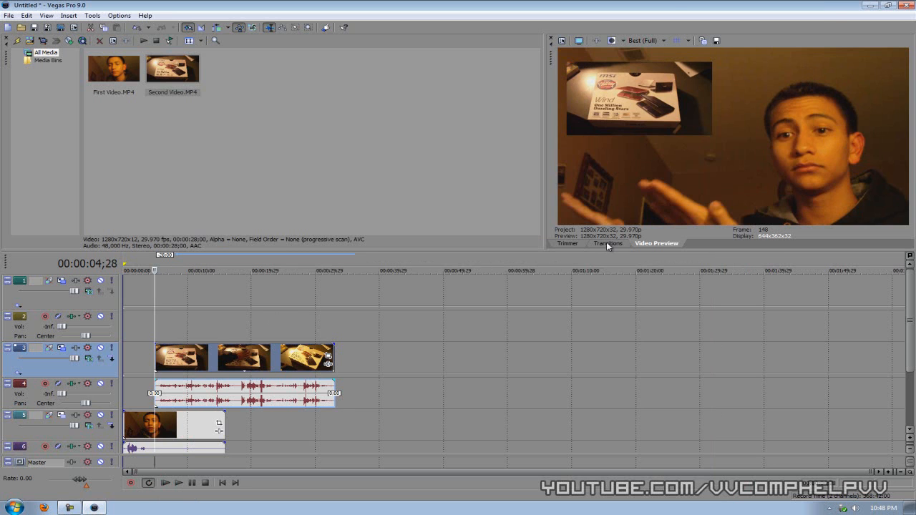
pyautogui.click(607, 244)
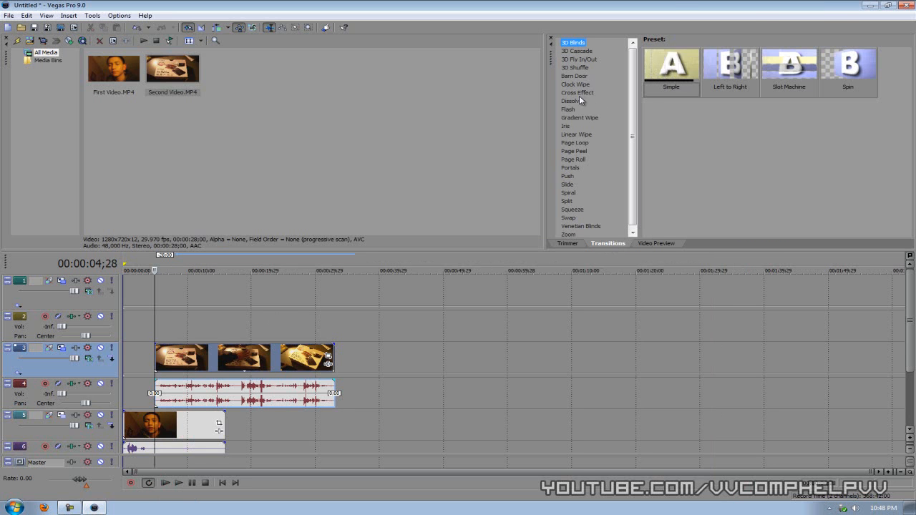
# Choose the Nebulous preset from the Gradient Wipe transitions.
pyautogui.click(580, 117)
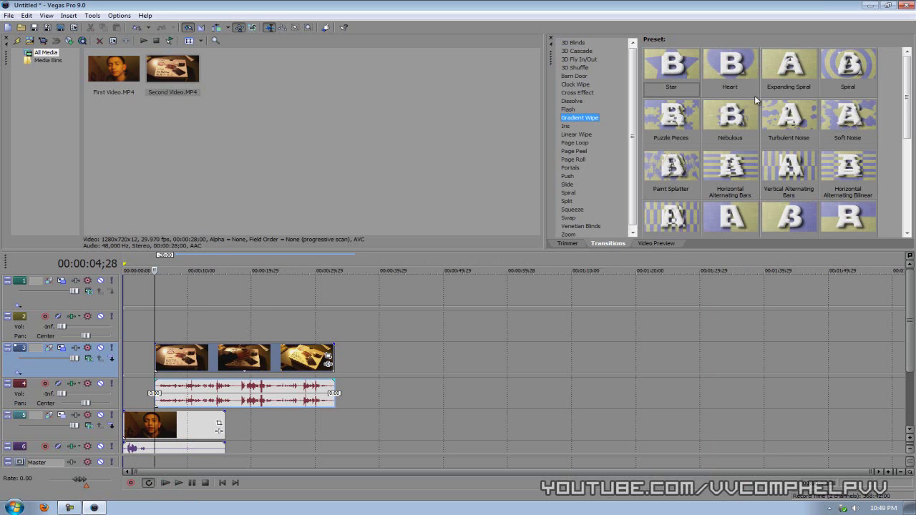
pyautogui.moveTo(730, 114)
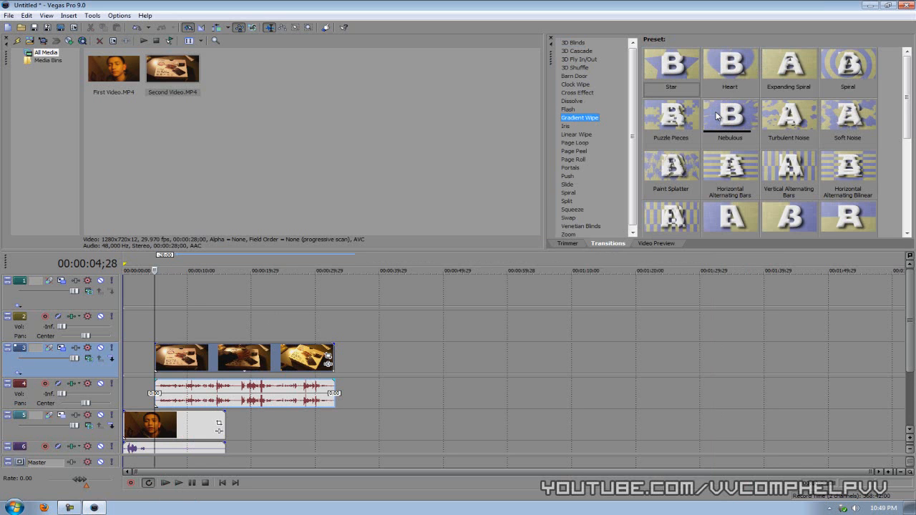
pyautogui.click(730, 116)
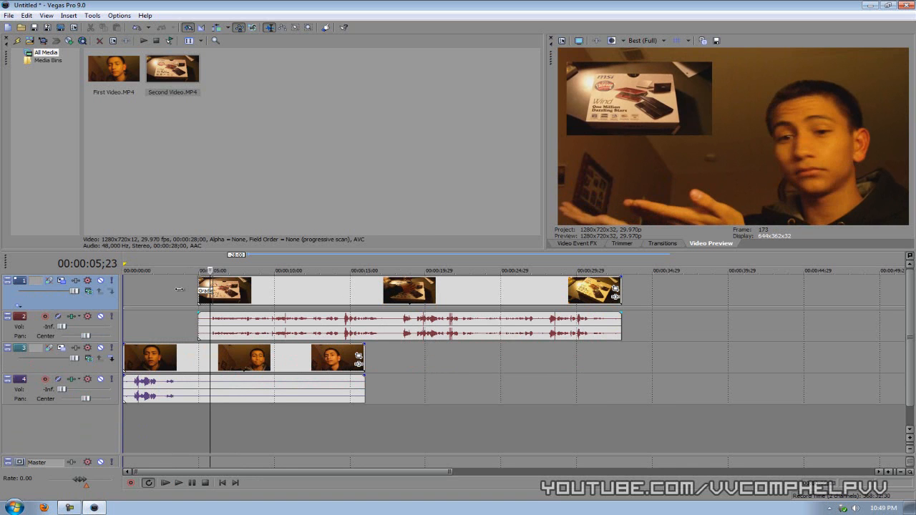
# Apply the Nebulous gradient wipe to the overlay clip's start and play it in Video Preview.
pyautogui.click(661, 243)
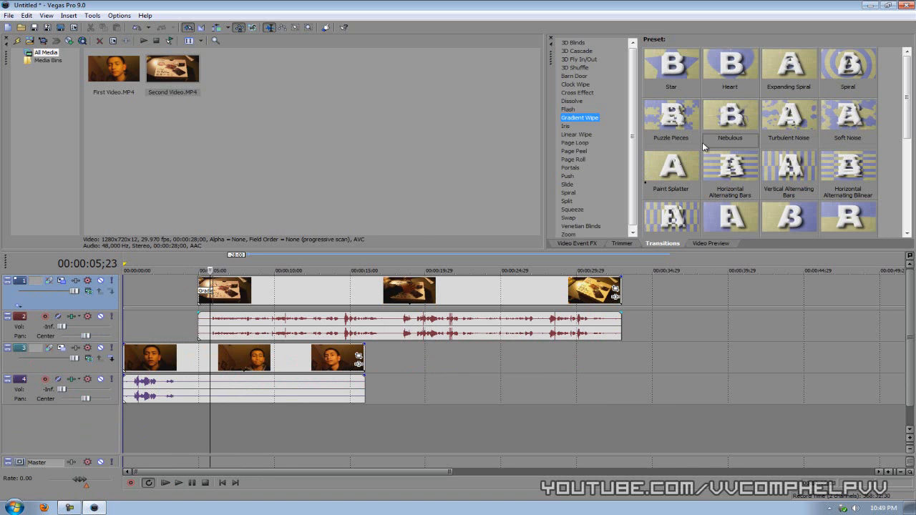
pyautogui.click(731, 118)
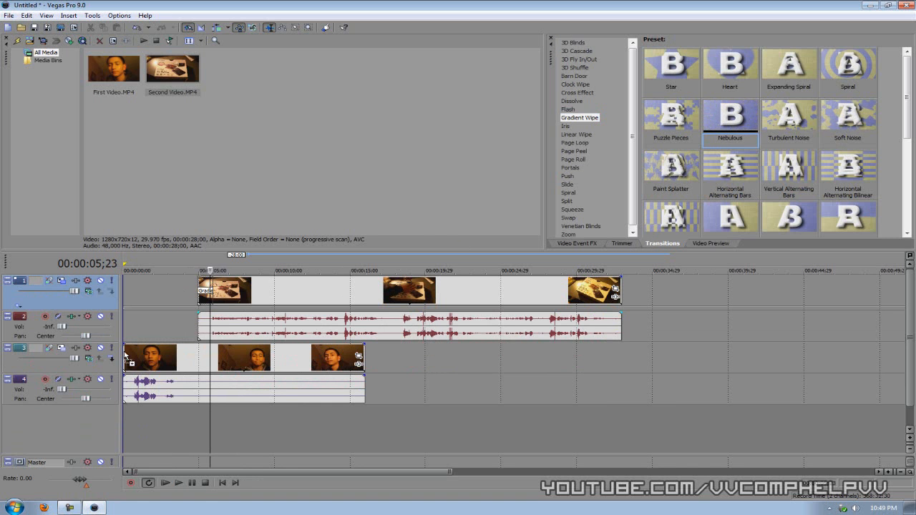
pyautogui.click(711, 243)
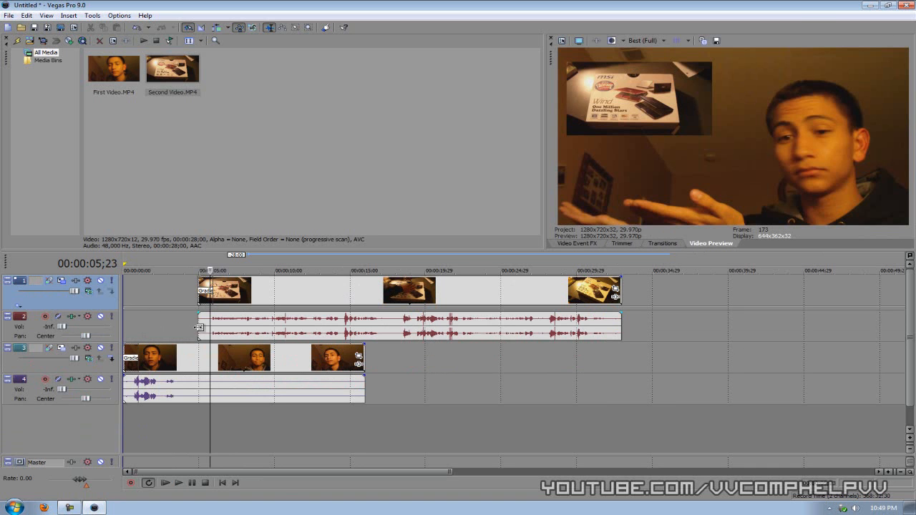
pyautogui.click(224, 483)
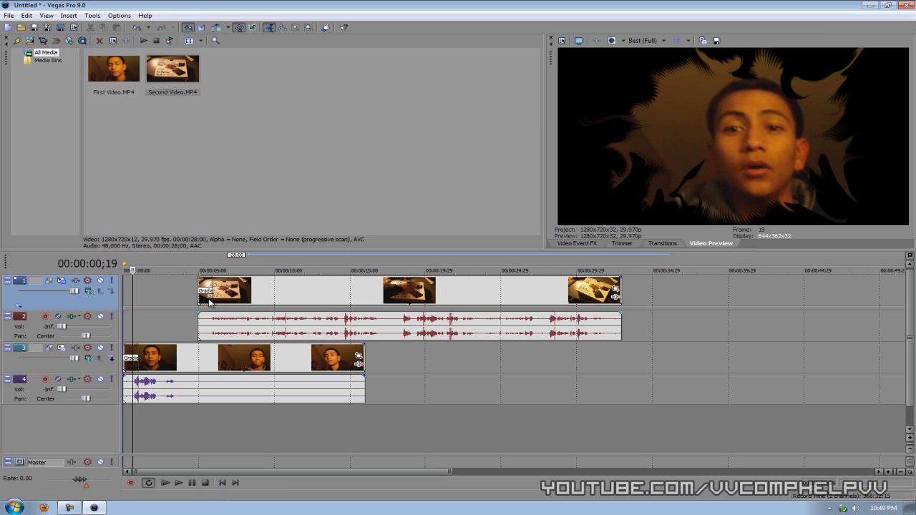
pyautogui.moveTo(198, 303)
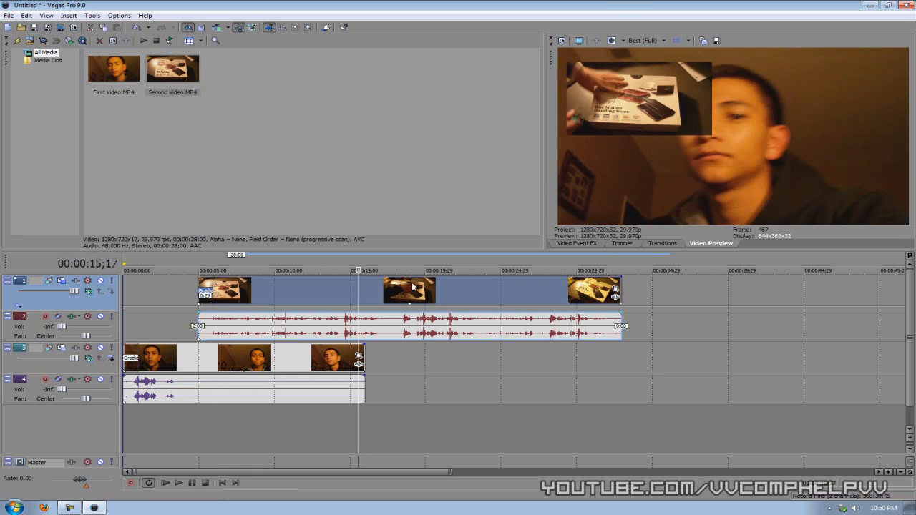
pyautogui.moveTo(455, 215)
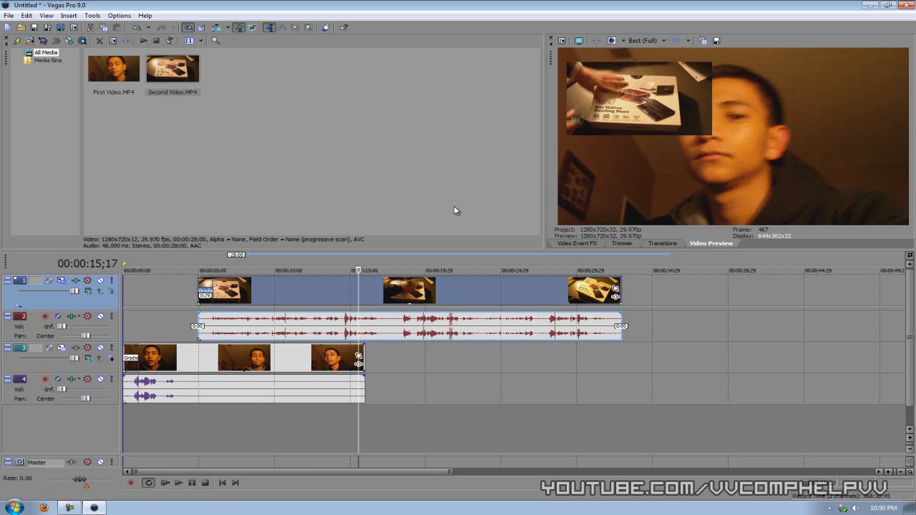
pyautogui.moveTo(212, 304)
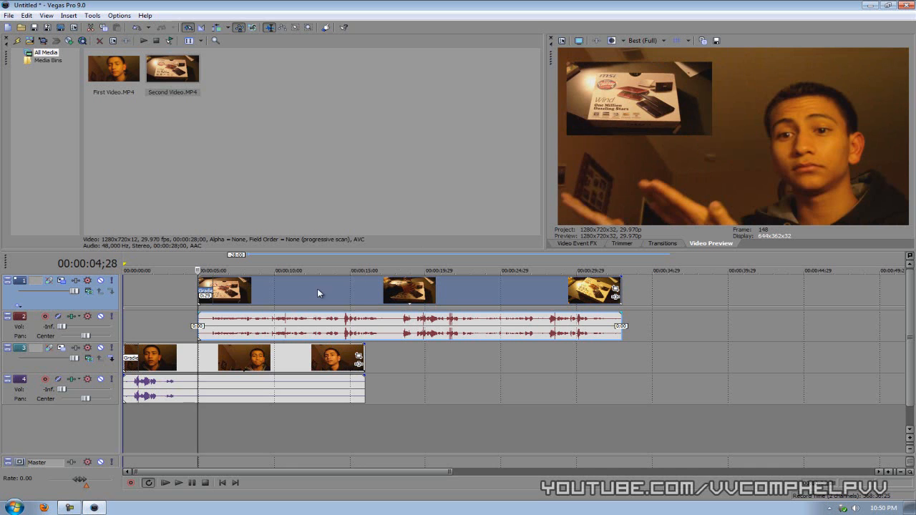
pyautogui.moveTo(323, 299)
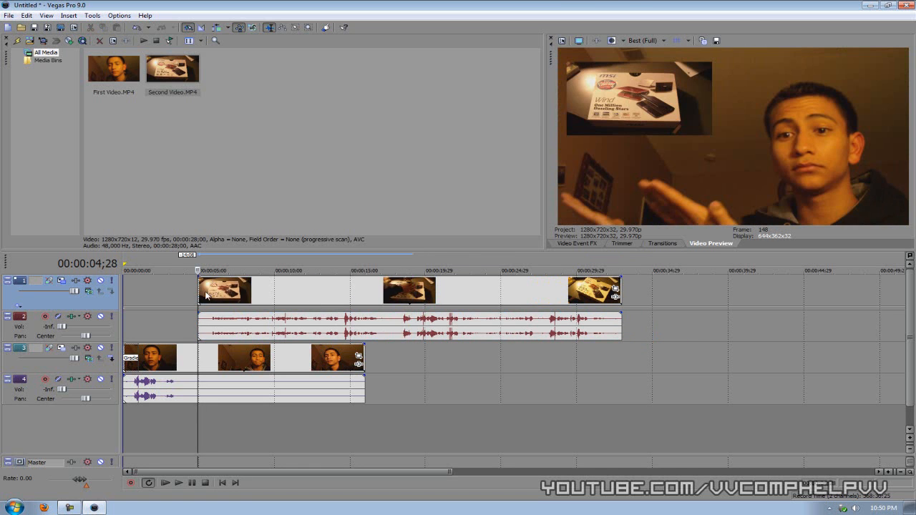
# Reapply Nebulous to the overlay clip's start and return to Video Preview.
pyautogui.click(661, 244)
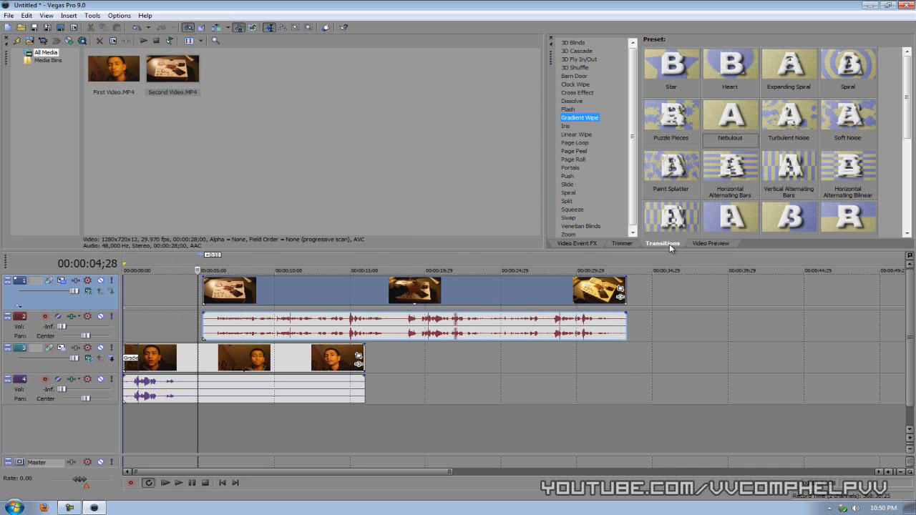
pyautogui.click(730, 115)
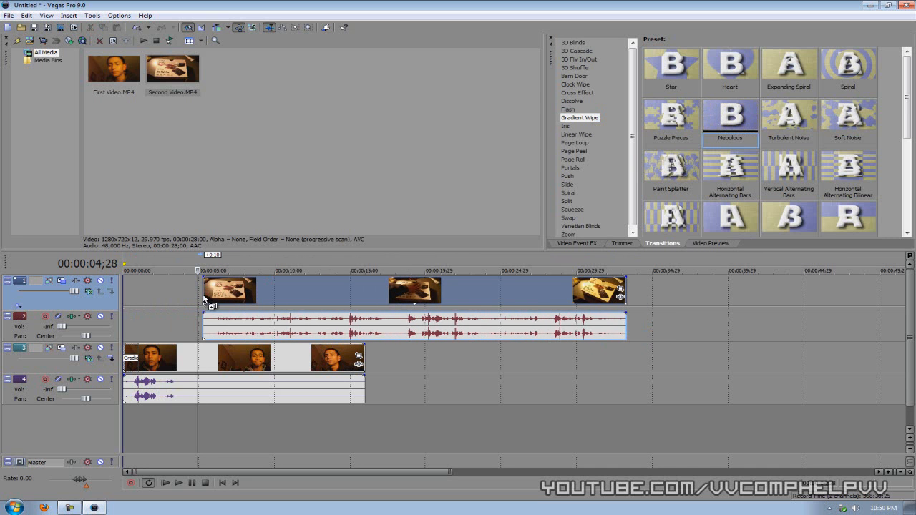
pyautogui.click(710, 243)
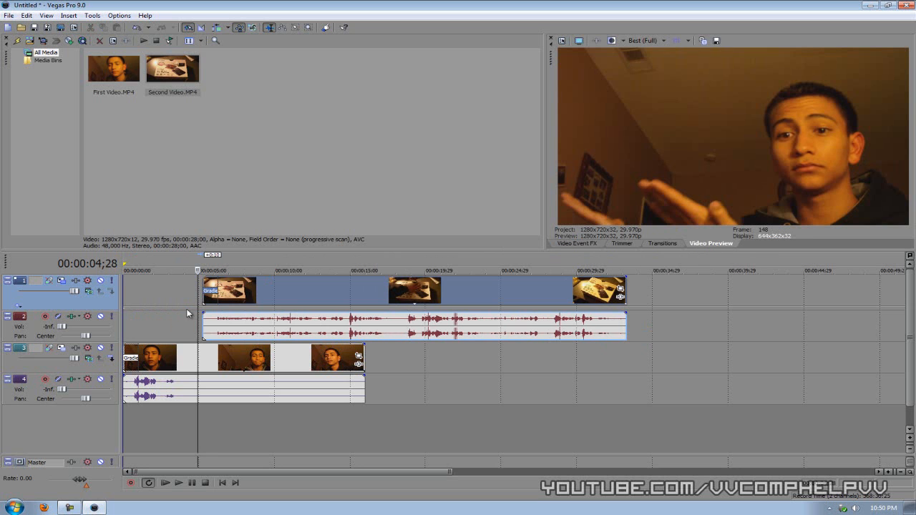